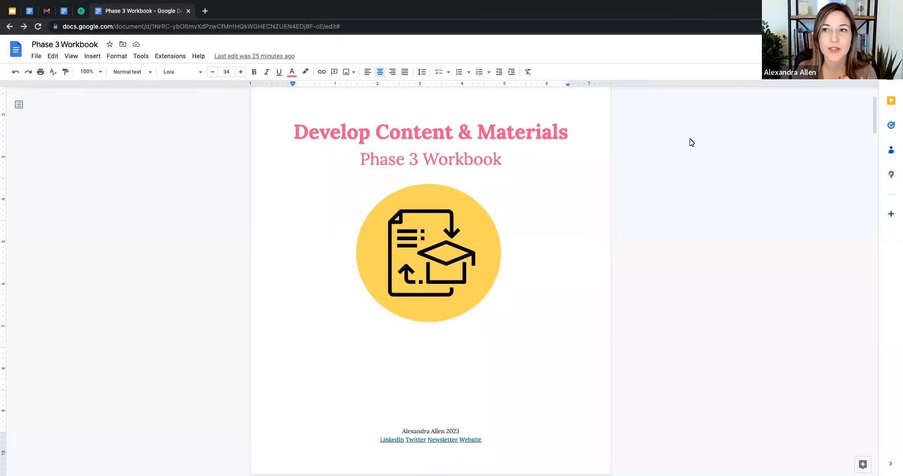
Copy the Phase 3 Workbook's share link (restricted access) and start a new browser tab.
click(571, 321)
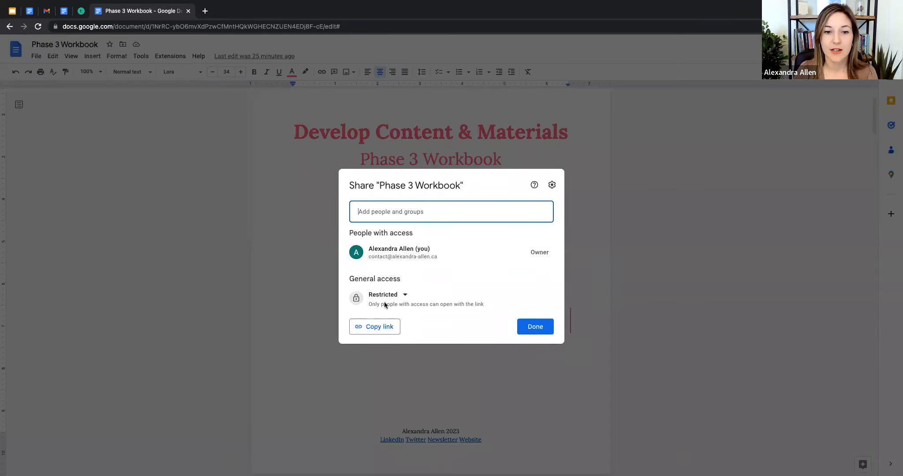
click(374, 326)
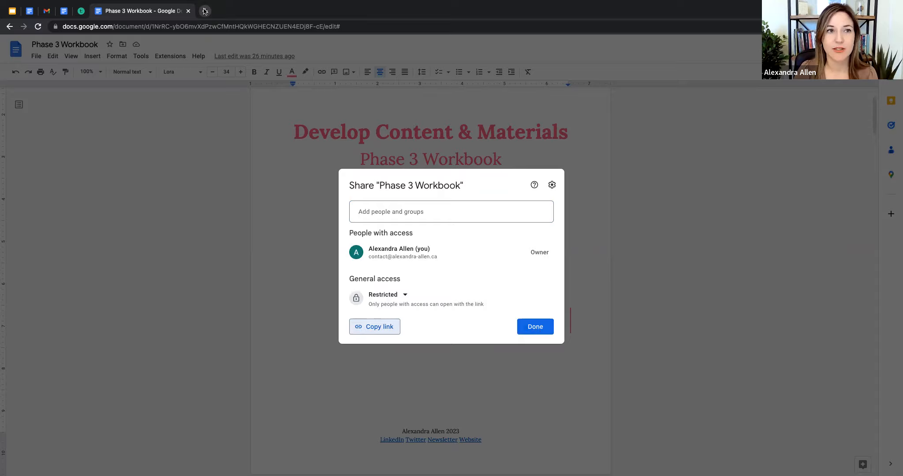
click(204, 10)
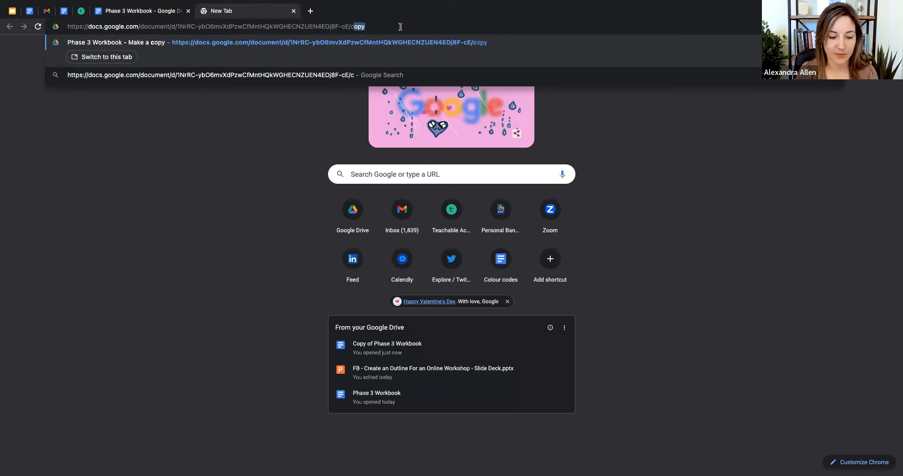
Load the workbook URL with /edit changed to /copy to reach the Make a copy prompt.
key(Return)
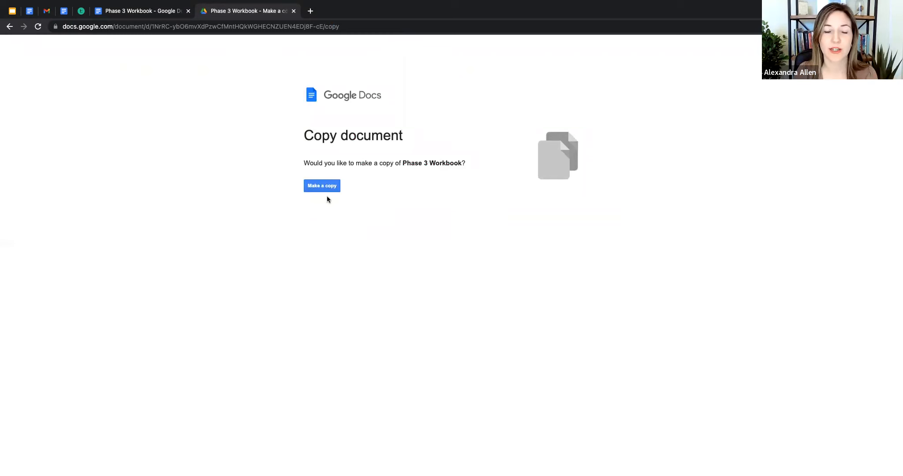
Confirm Make a copy so 'Copy of Phase 3 Workbook' is created and starts loading.
click(321, 185)
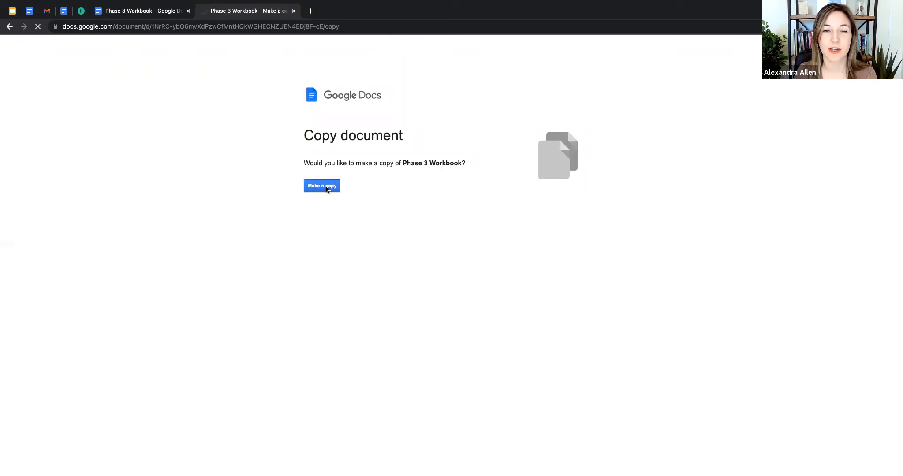
click(321, 185)
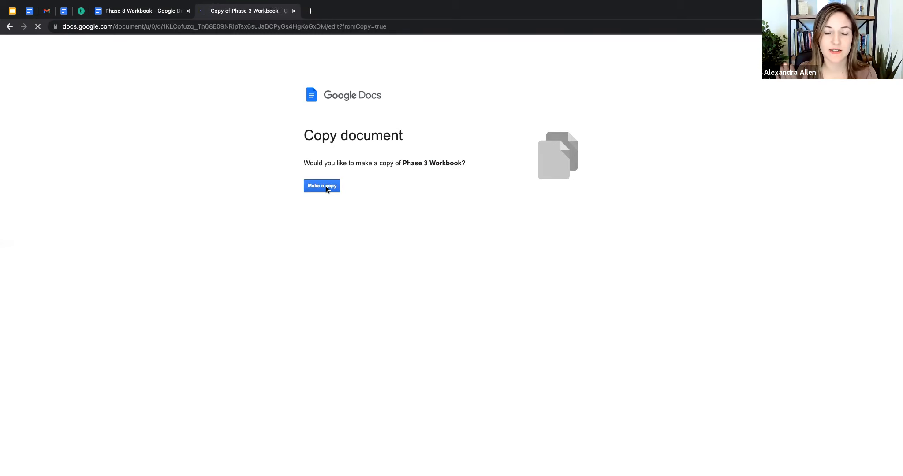
click(321, 185)
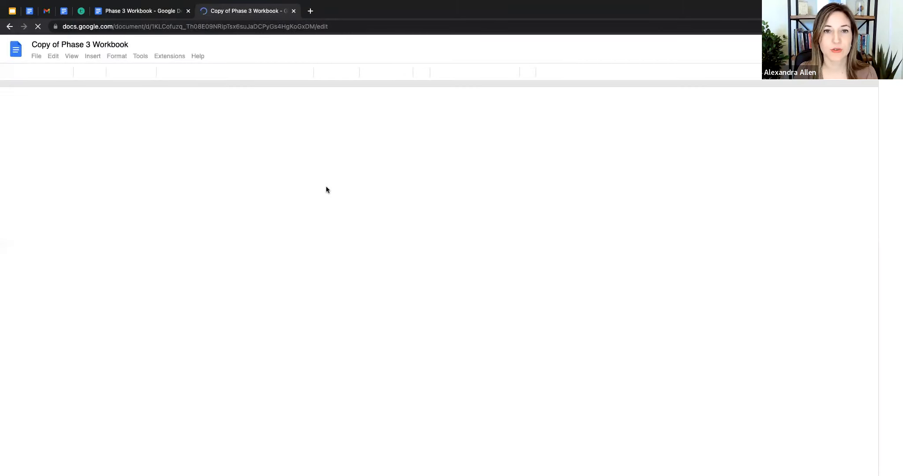